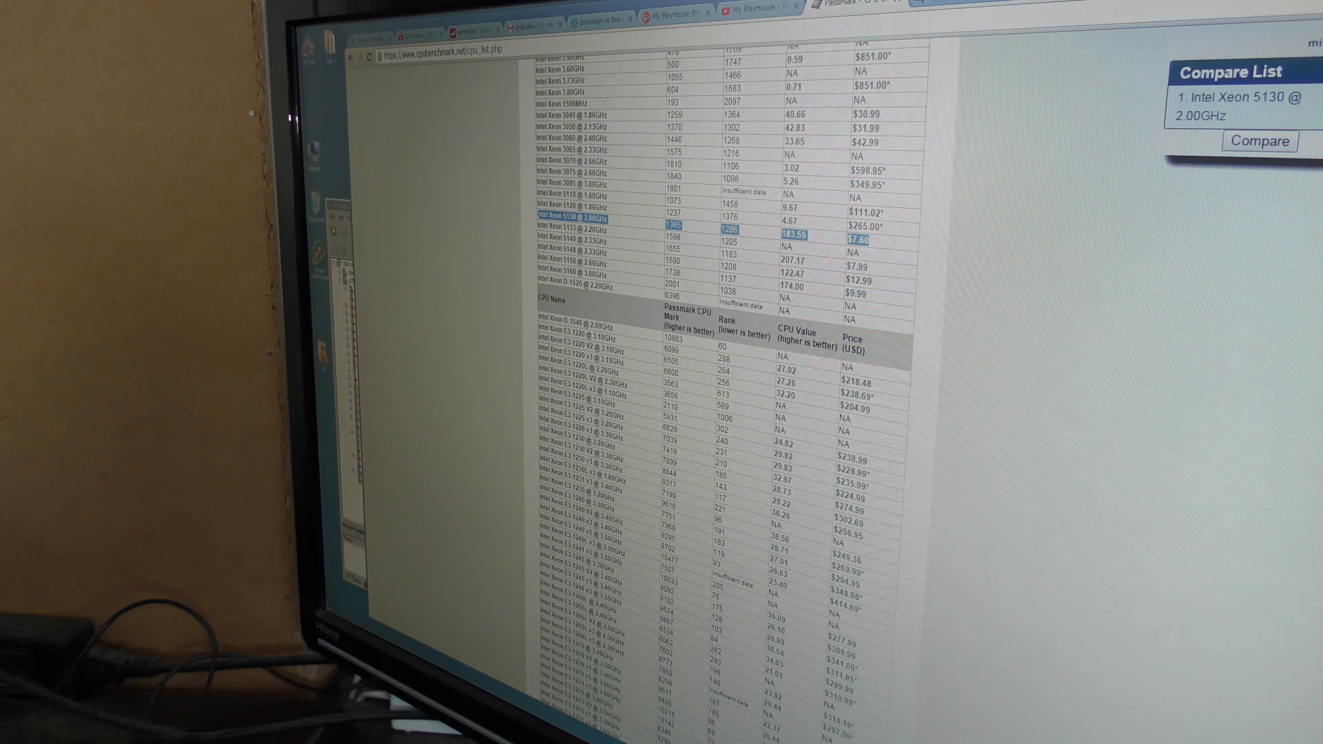
- Add the Intel Xeon E5335 @ 2.00GHz to the compare list next to the Xeon 5130
scroll(down, 3)
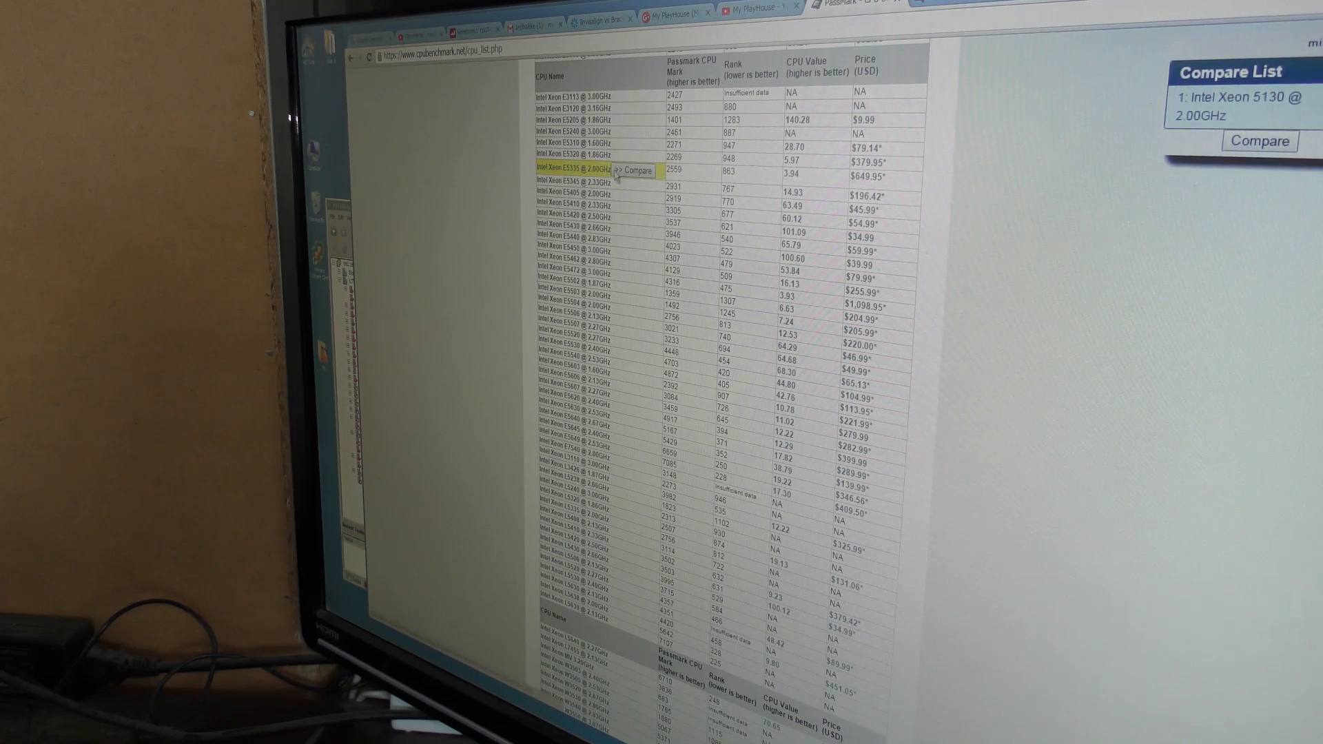
click(633, 171)
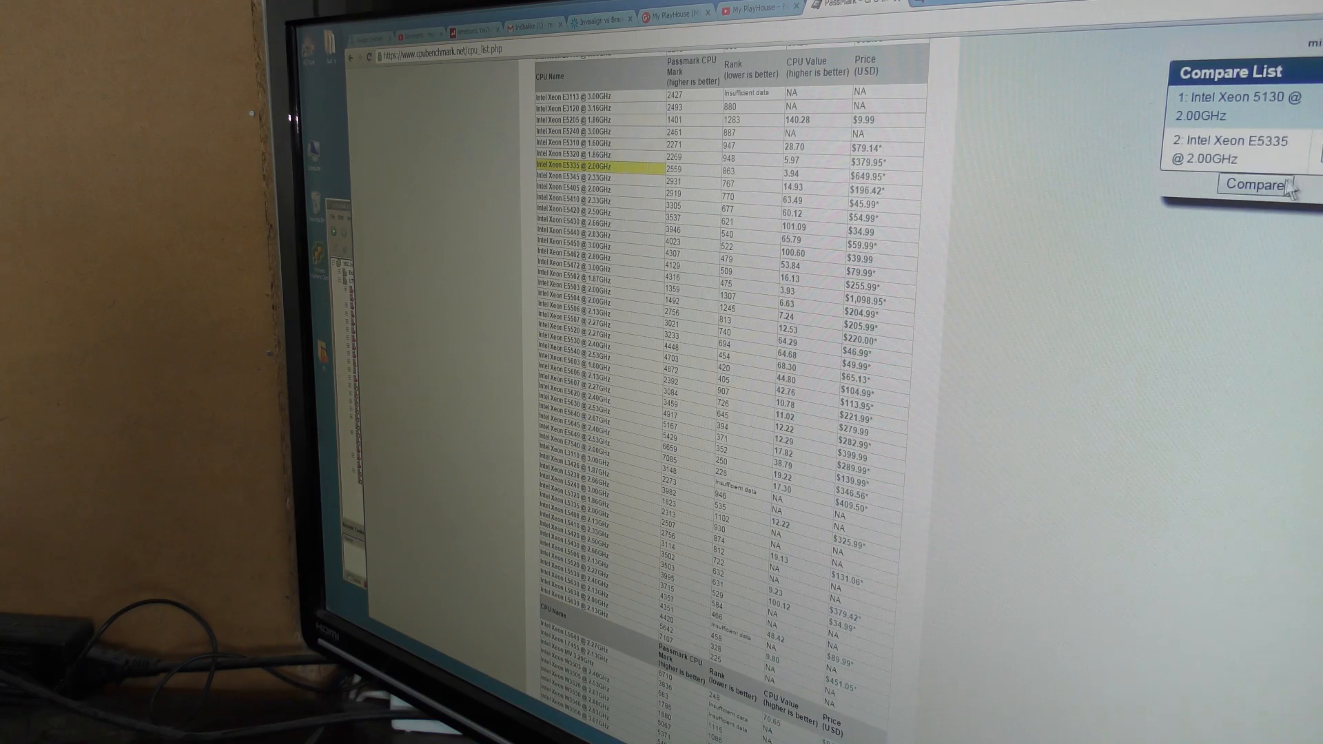
click(1258, 185)
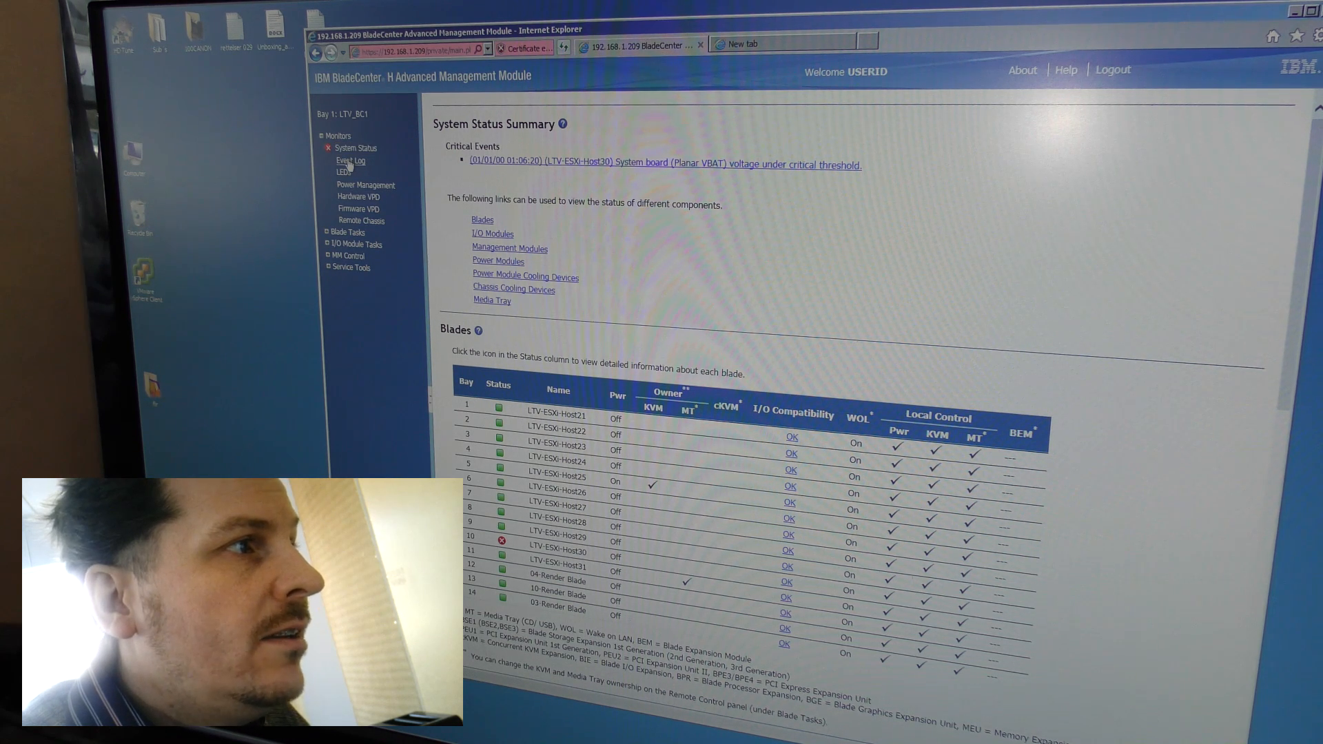
- Show the Event Log with Blade_05's install and processors-not-recommended POSTBIOS warning
click(349, 161)
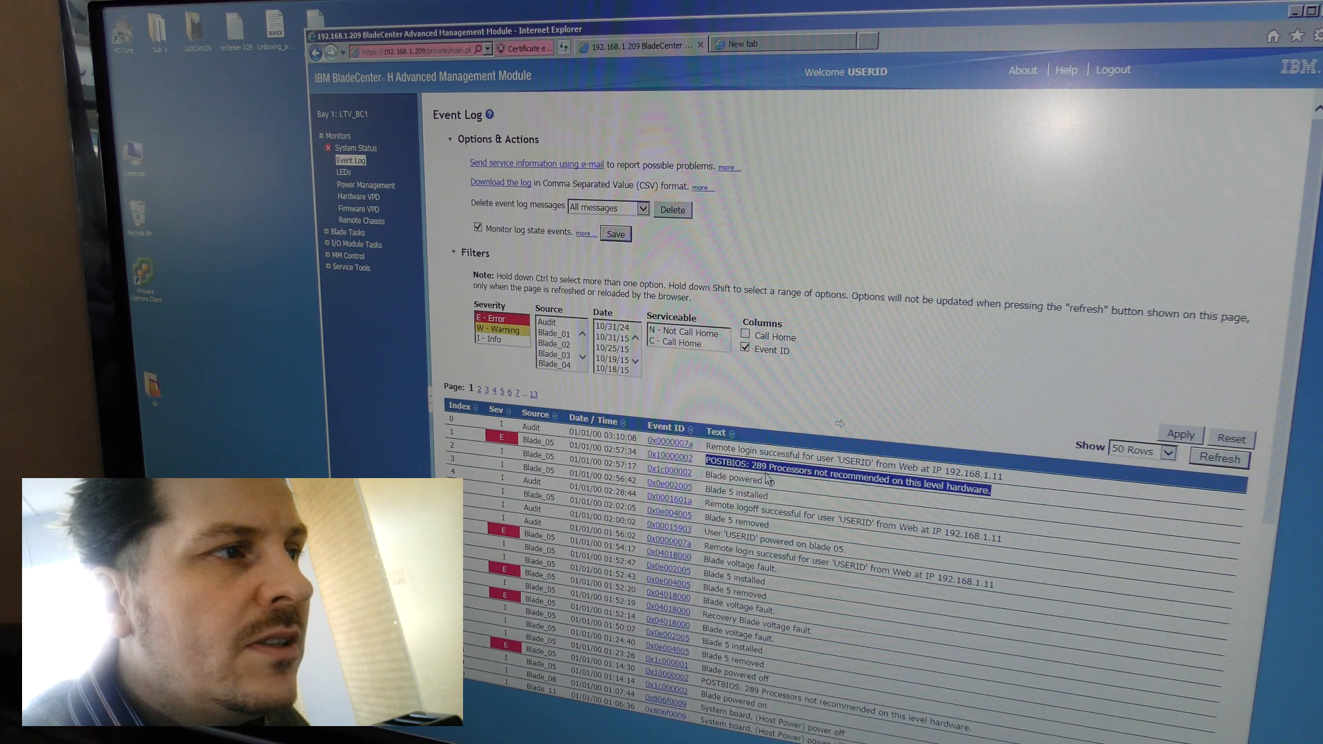
mouse_move(794, 480)
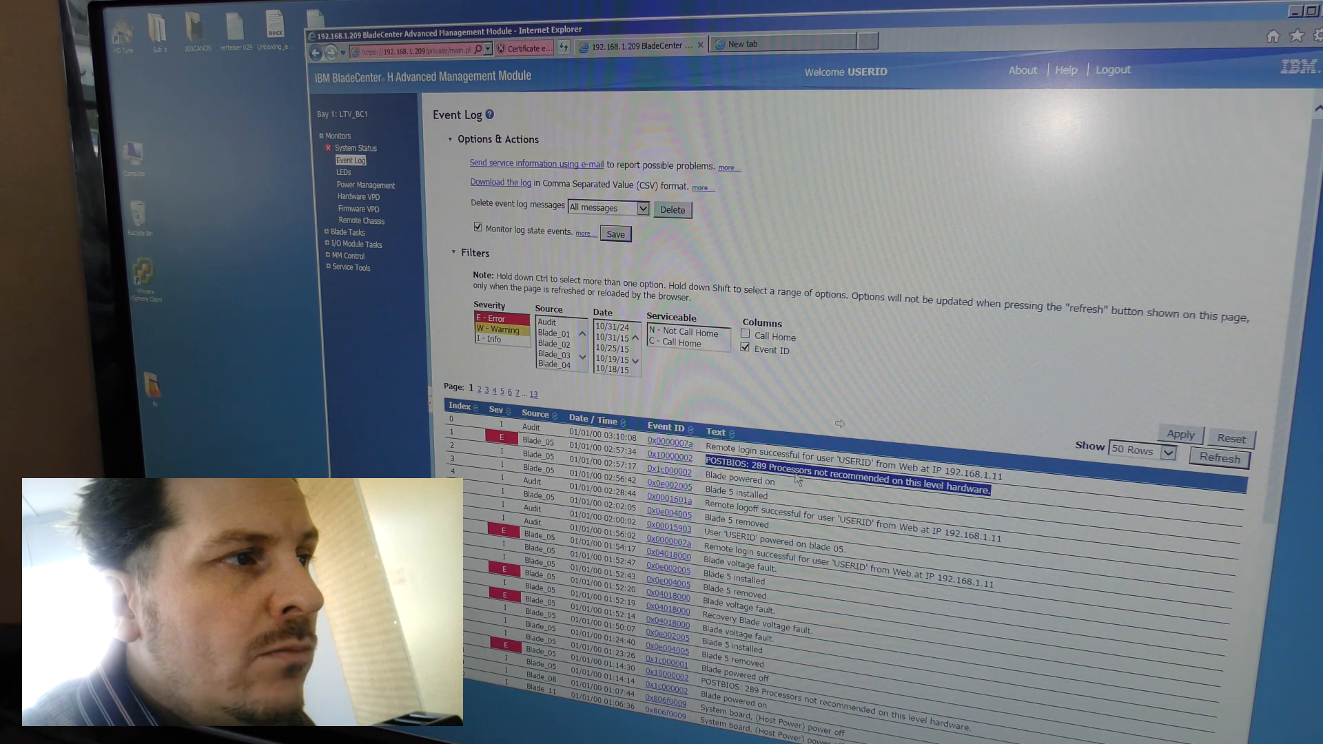
mouse_move(918, 493)
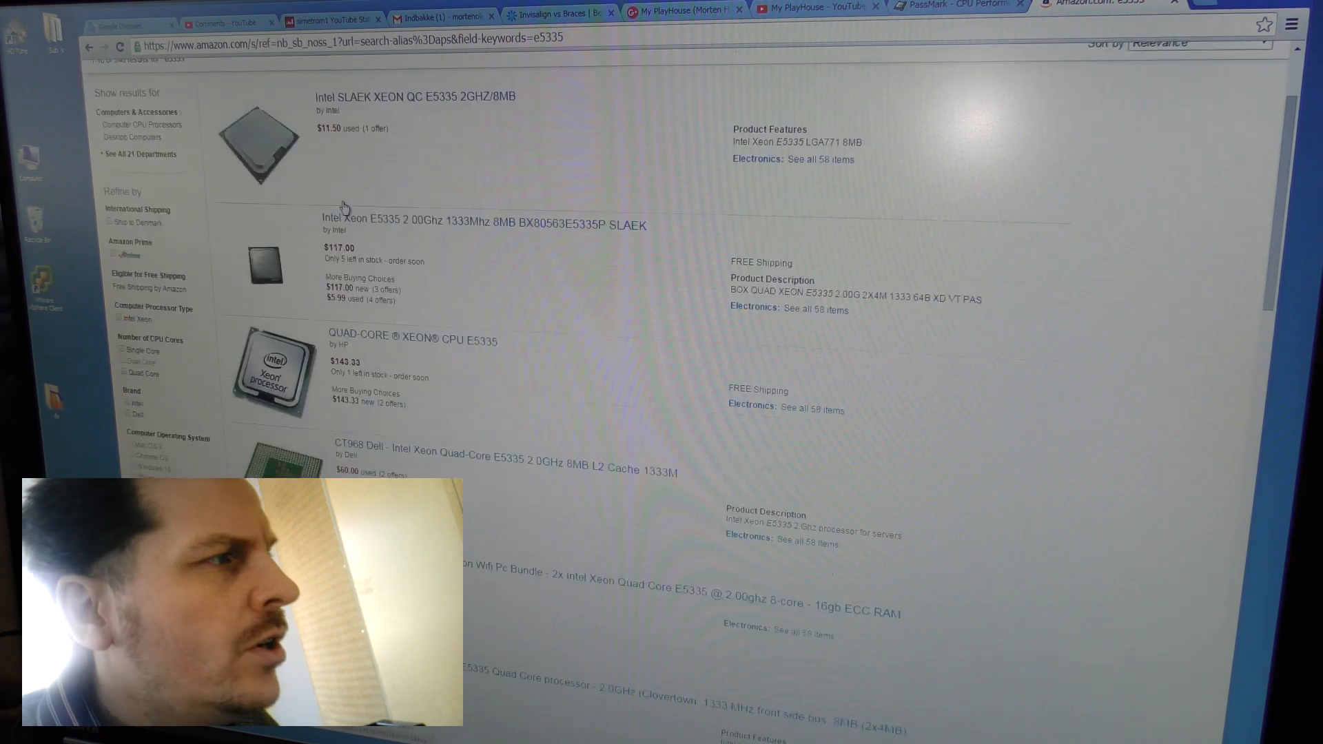
- Browse the e5335 results to compare Xeon E5335 prices, including HP ML350G5 and DL360 kits
scroll(down, 3)
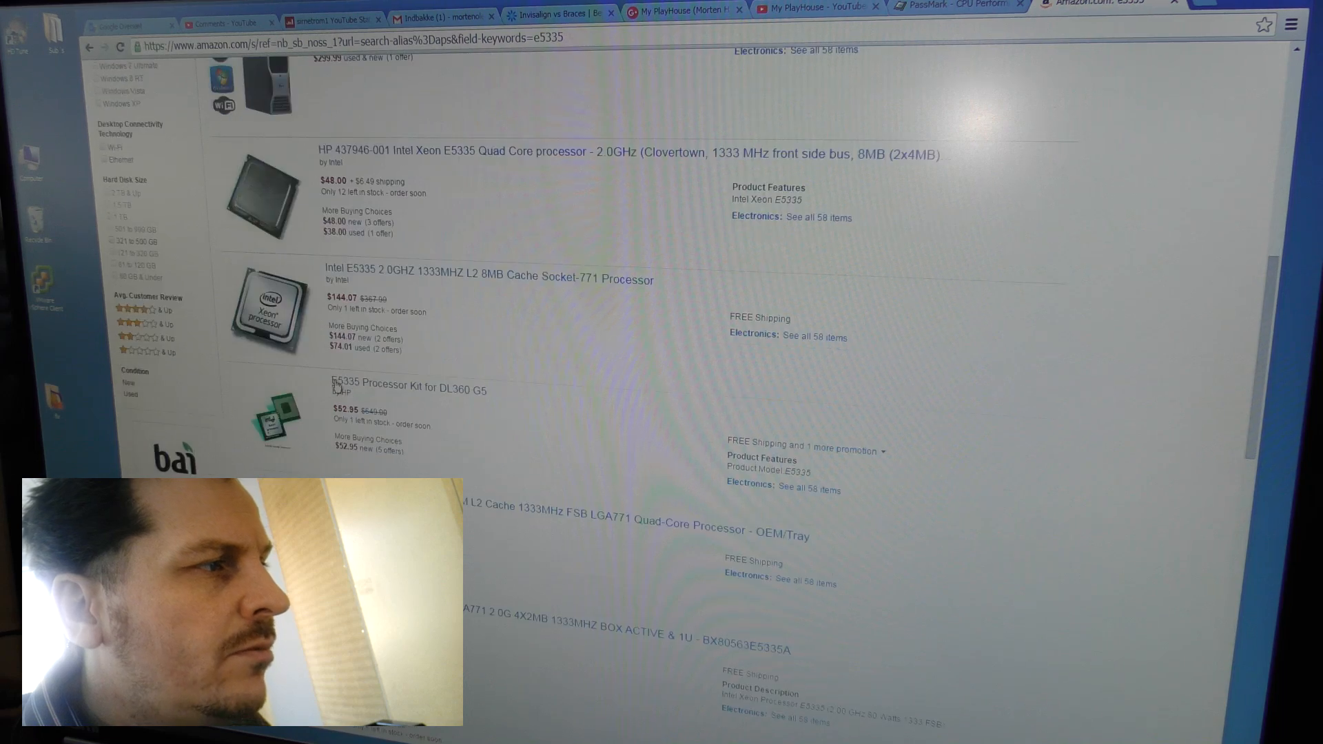
scroll(down, 3)
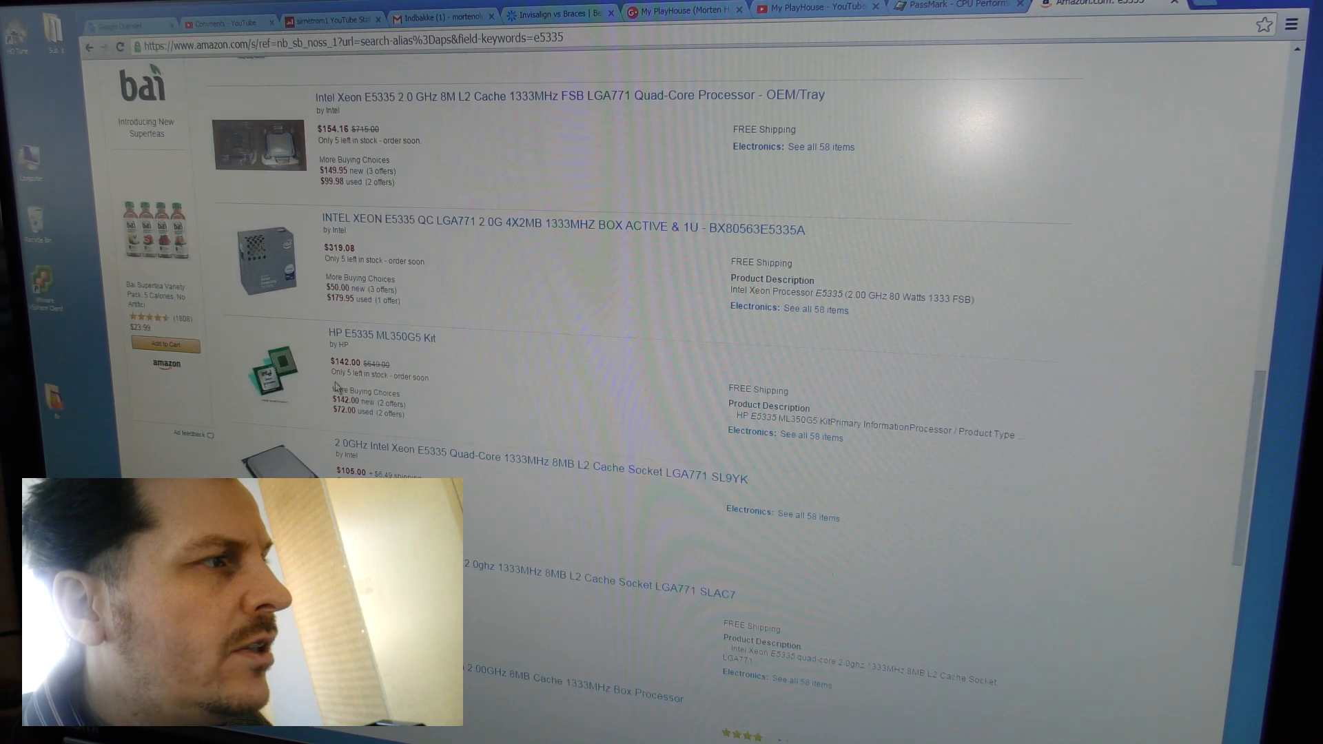
scroll(down, 3)
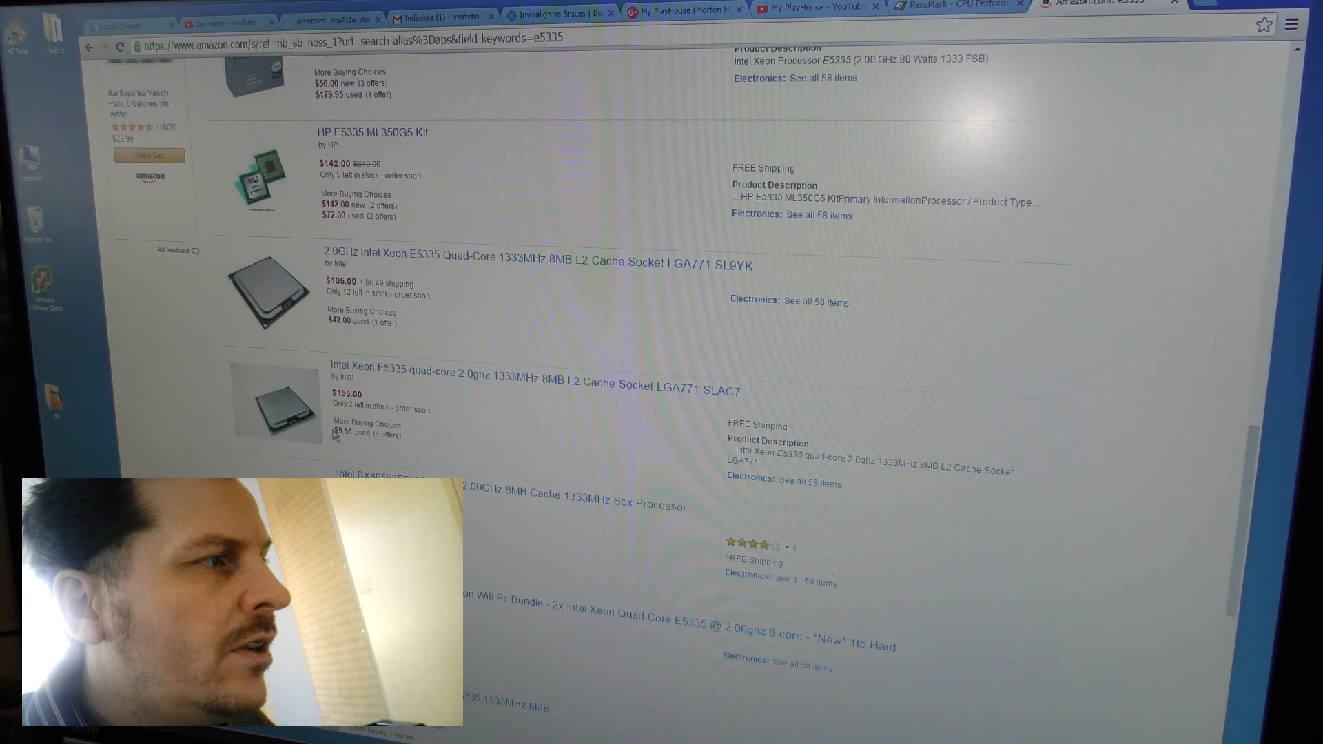